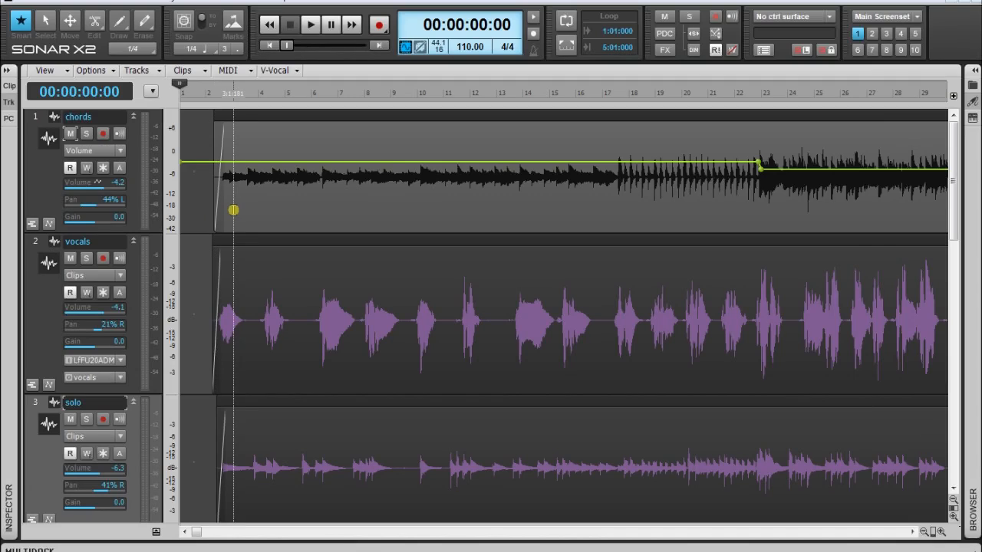
Play the song through with the chords, vocals and solo strips visible in the Console view.
drag(233, 210, 181, 166)
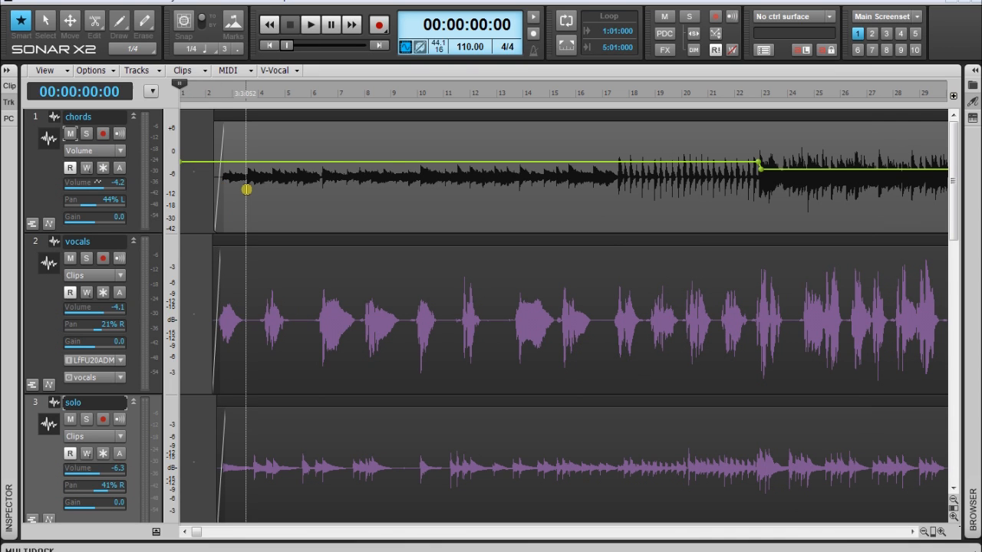
click(309, 24)
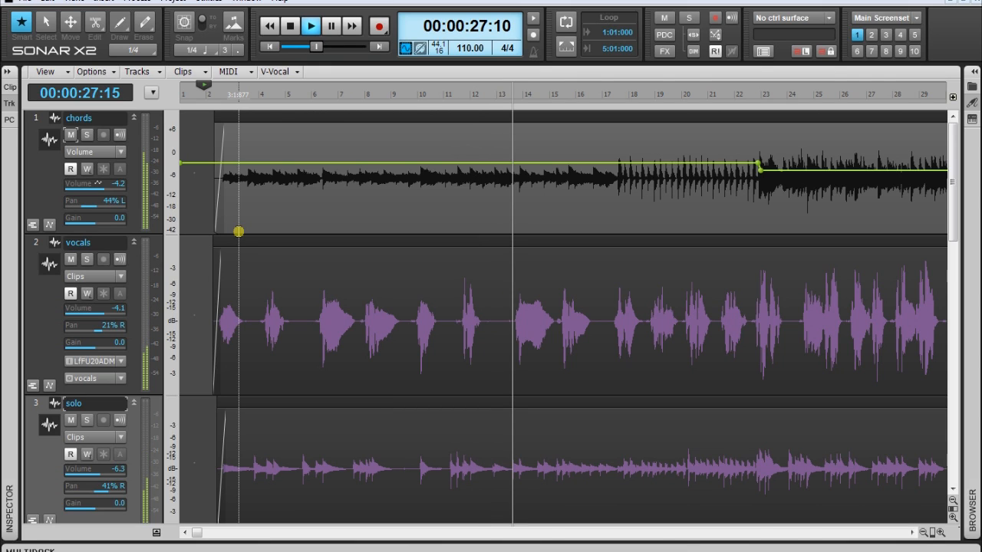
click(310, 25)
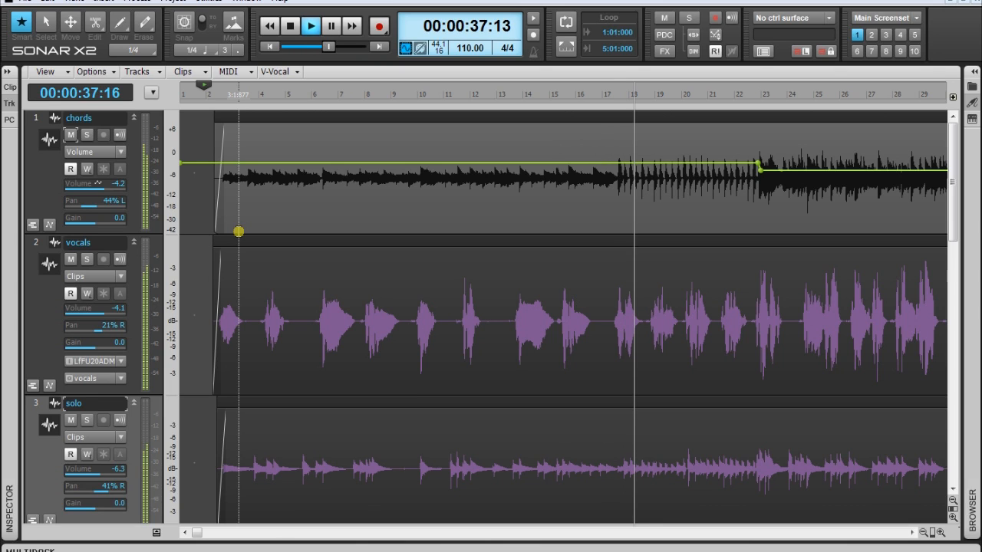
click(310, 24)
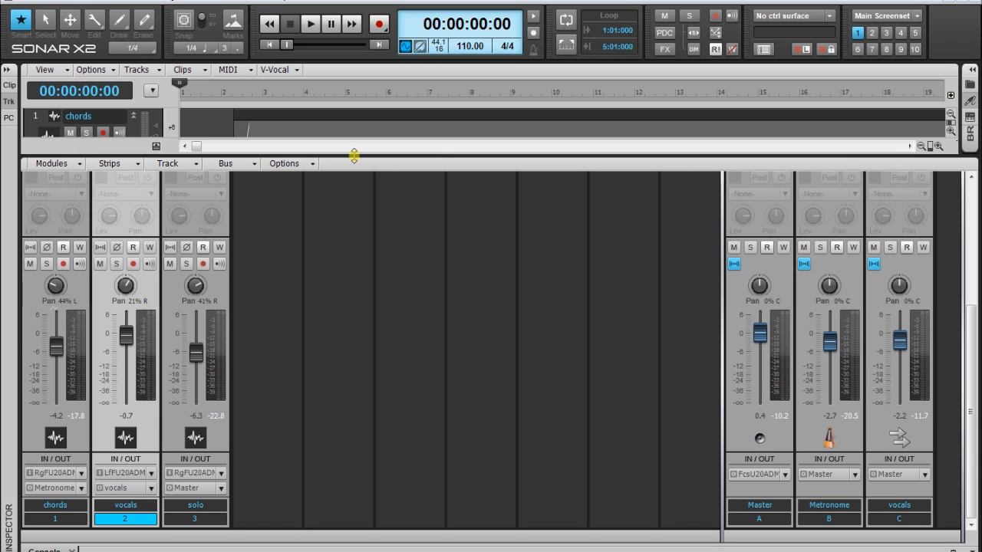
mouse_move(376, 491)
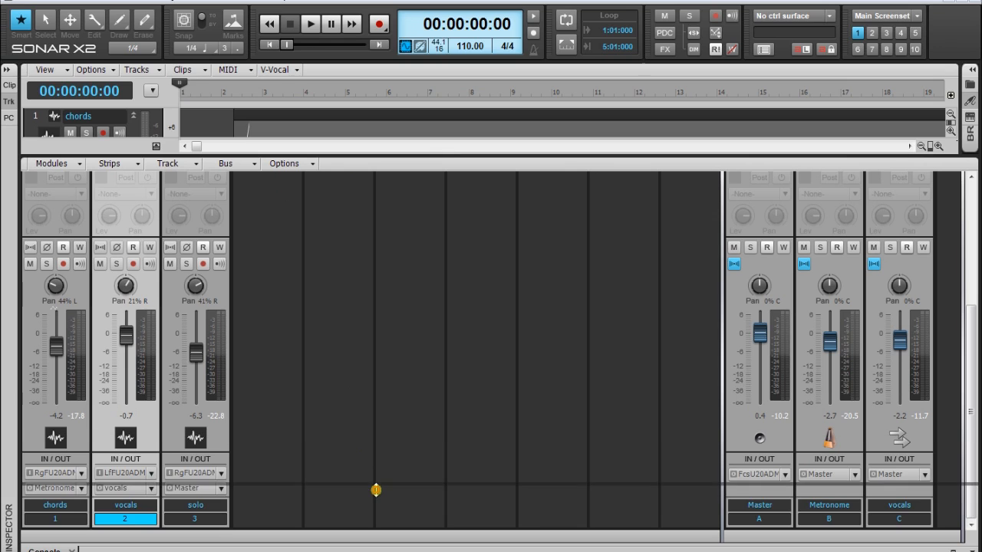
click(120, 21)
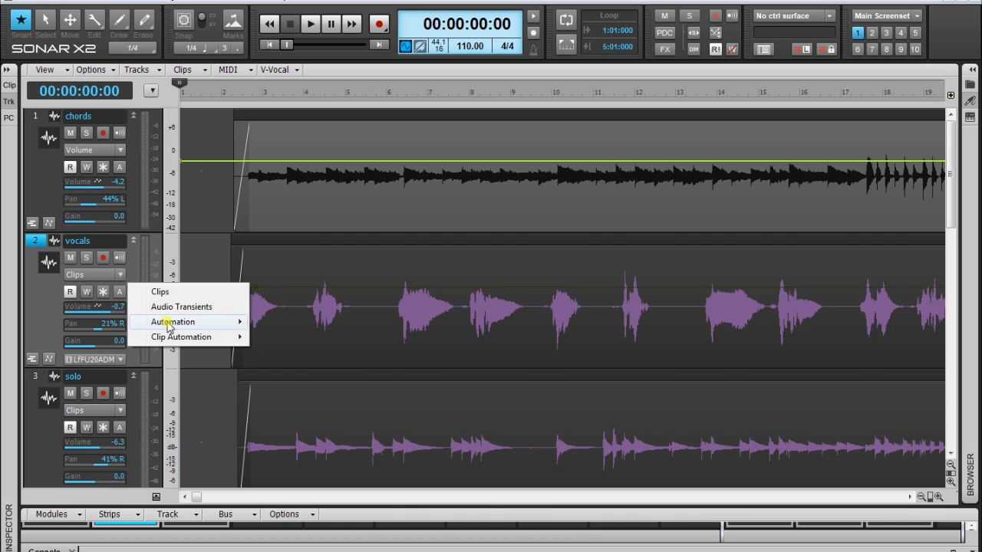
mouse_move(172, 322)
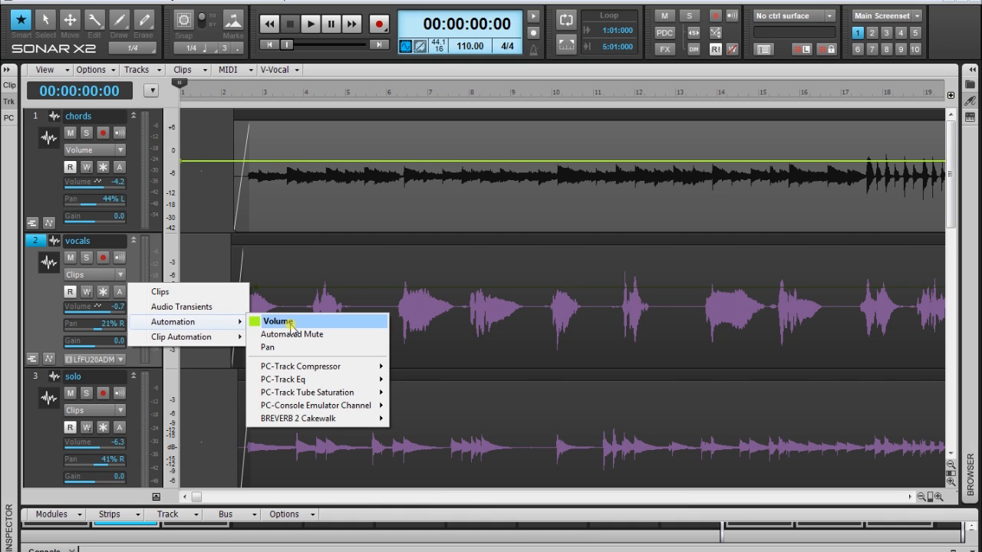
Switch the vocals track's Edit Filter to the Volume automation envelope.
click(277, 320)
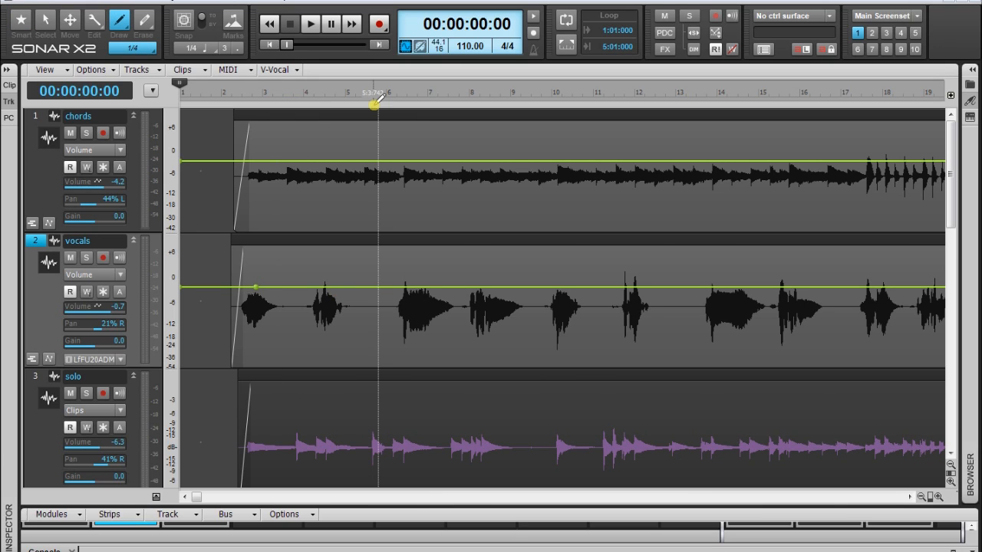
click(390, 96)
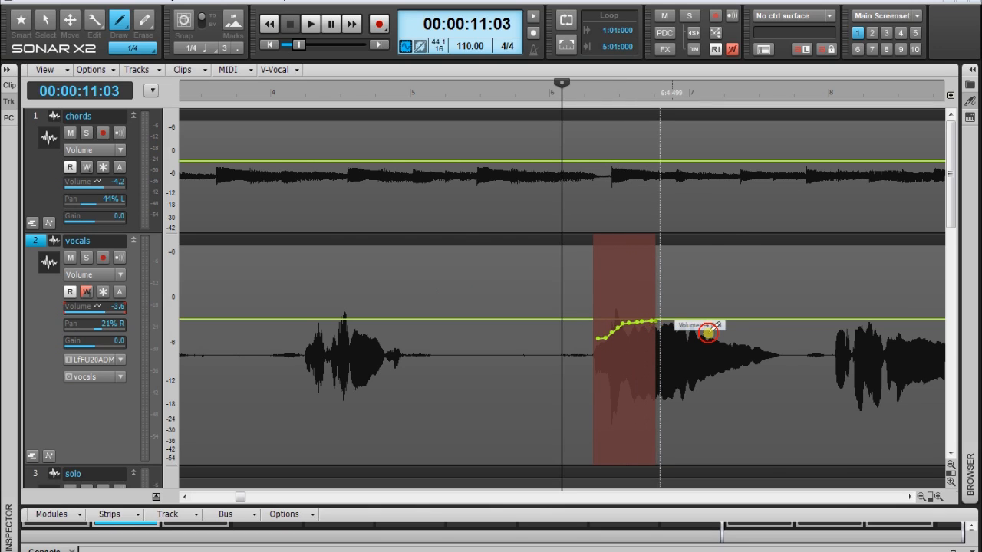
Freehand-draw a dip in the vocals volume envelope under a loud word, leveling back before the next.
drag(706, 334, 785, 351)
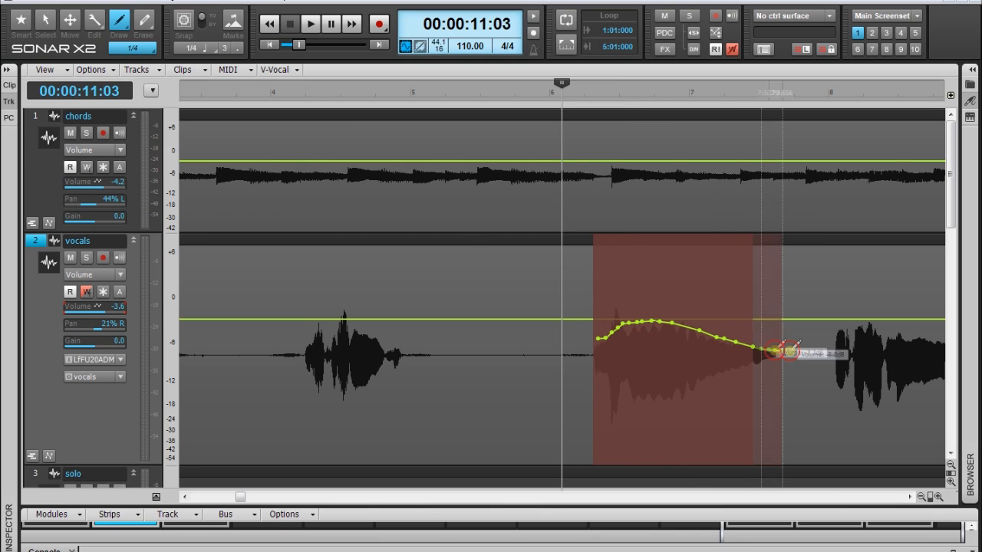
drag(790, 351, 825, 346)
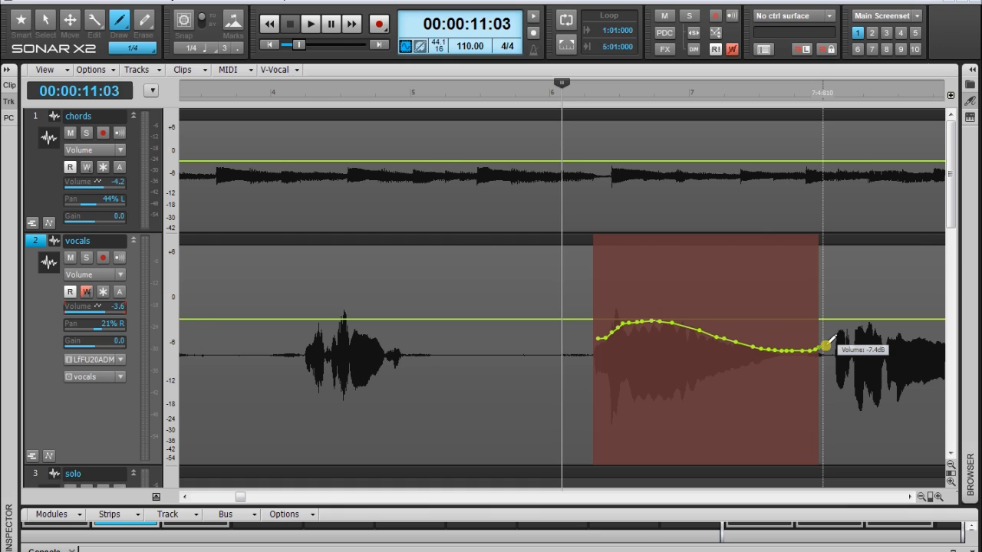
drag(822, 346, 838, 326)
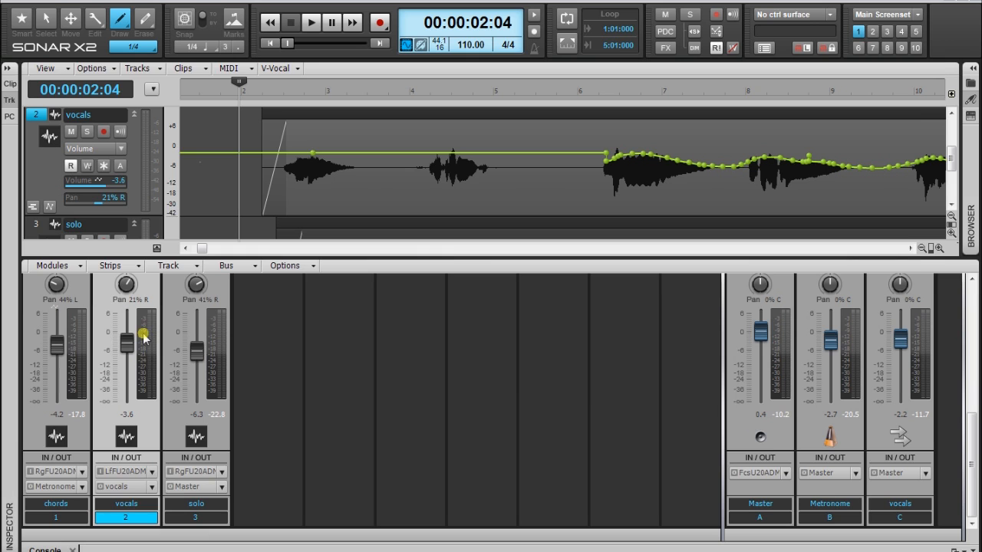
Start and restart playback so the vocals fader follows the drawn volume automation.
click(310, 23)
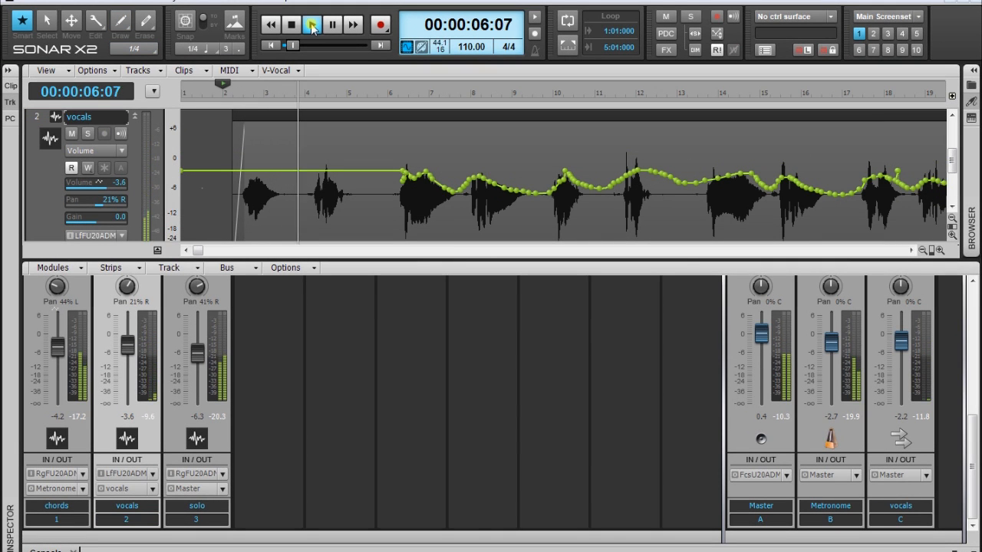
click(312, 24)
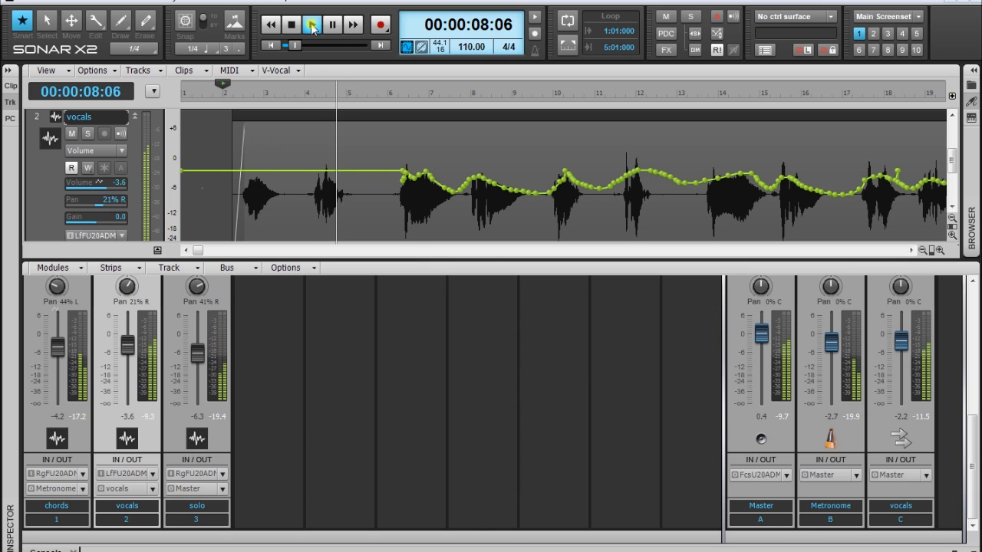
click(313, 25)
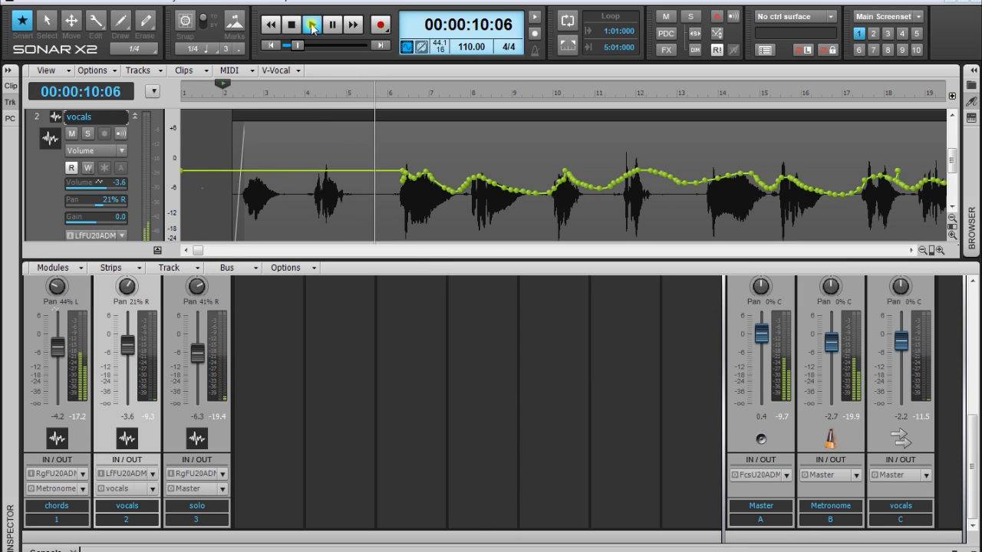
click(312, 24)
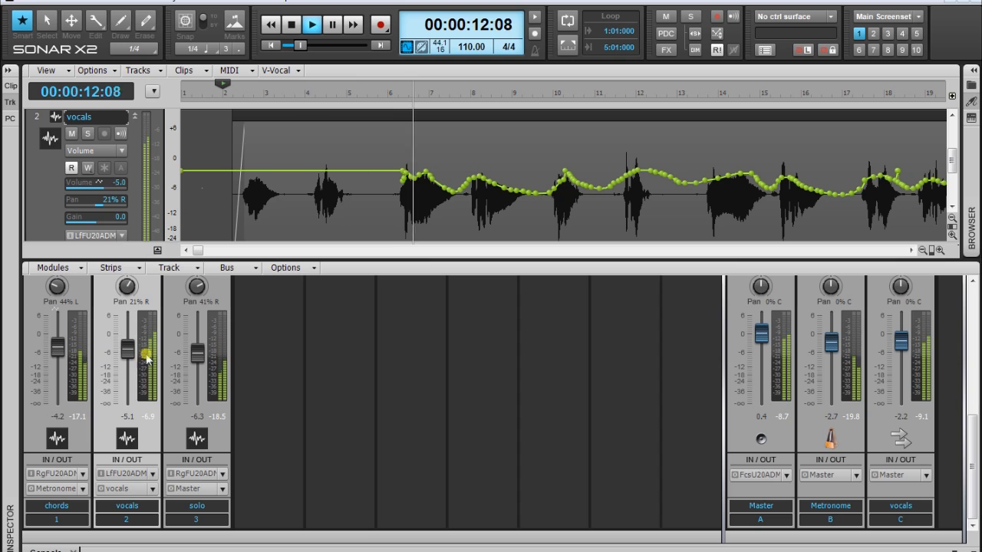
Ride the vocals fader during playback, nudging its level along with the envelope.
drag(126, 353, 126, 367)
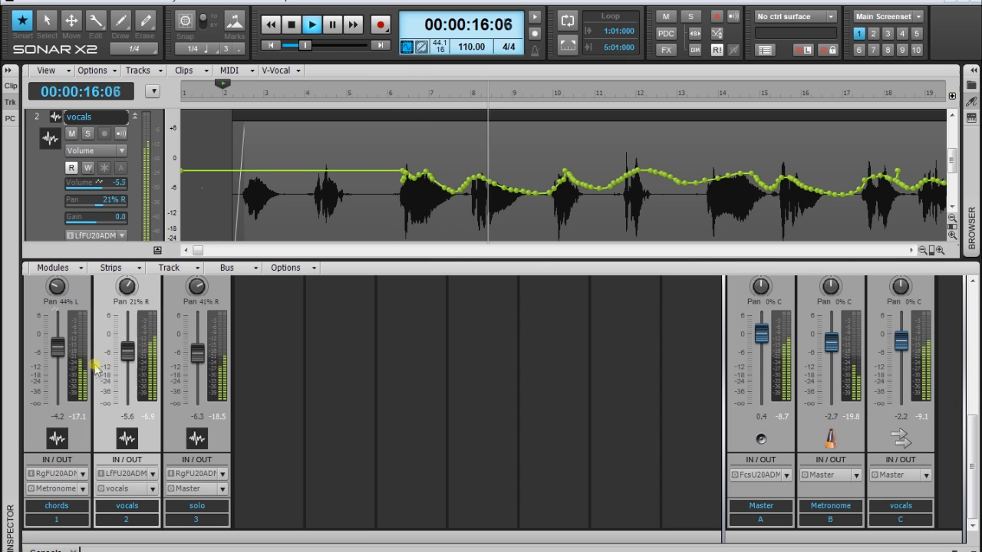
drag(128, 345, 127, 402)
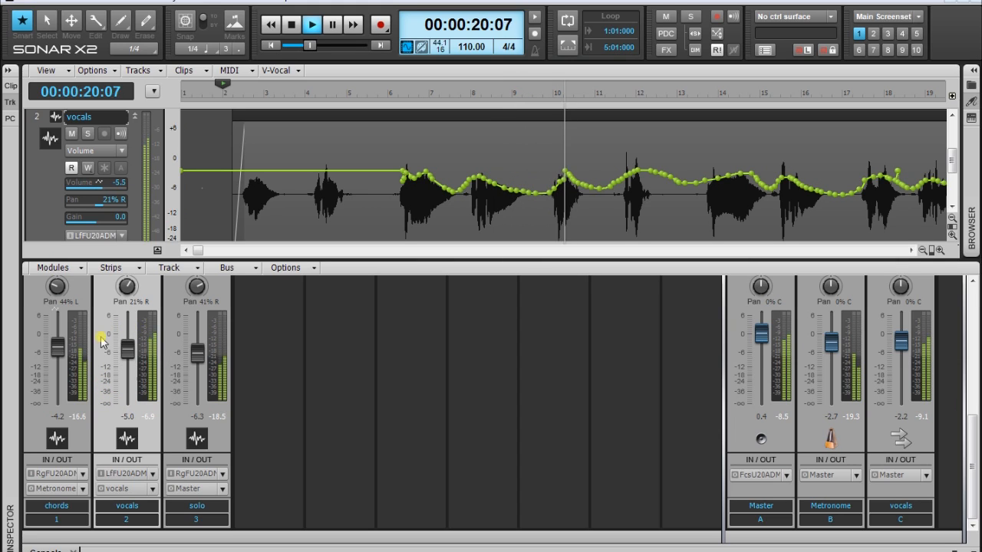
drag(128, 347, 128, 360)
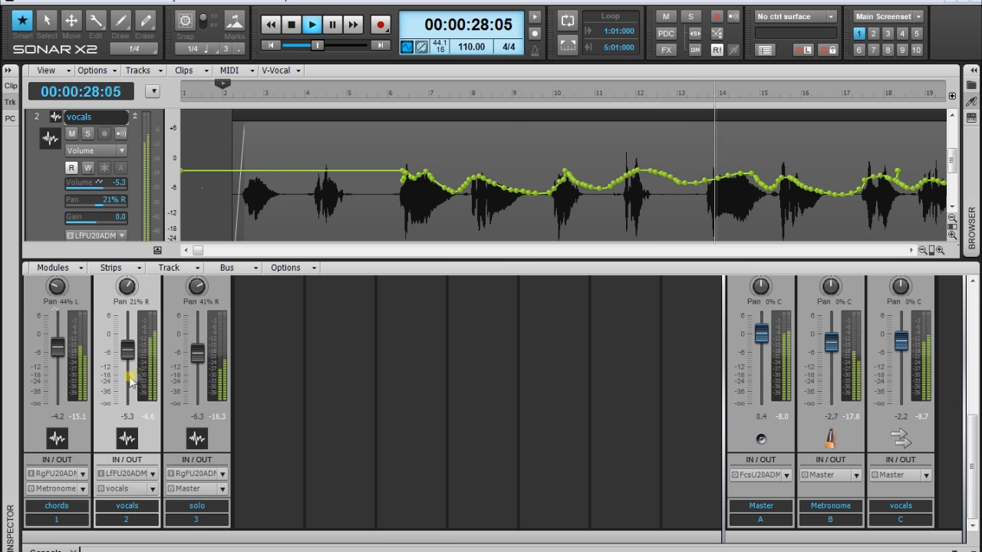
drag(129, 376, 129, 346)
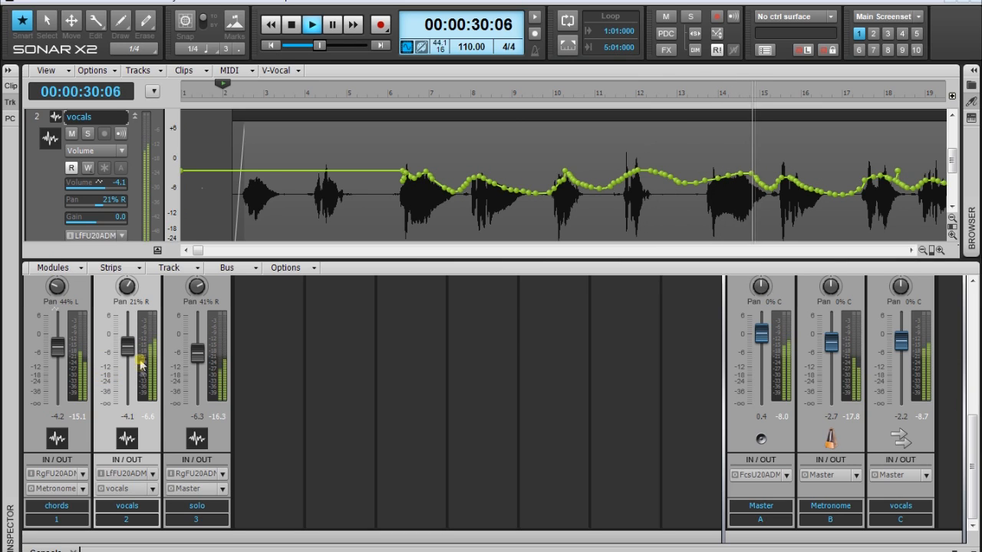
drag(128, 345, 145, 384)
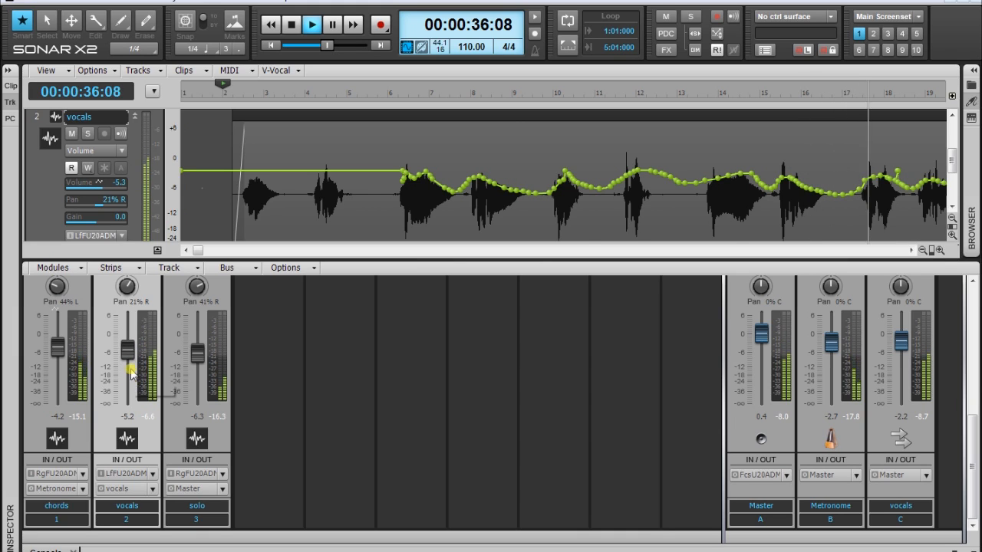
drag(127, 353, 128, 360)
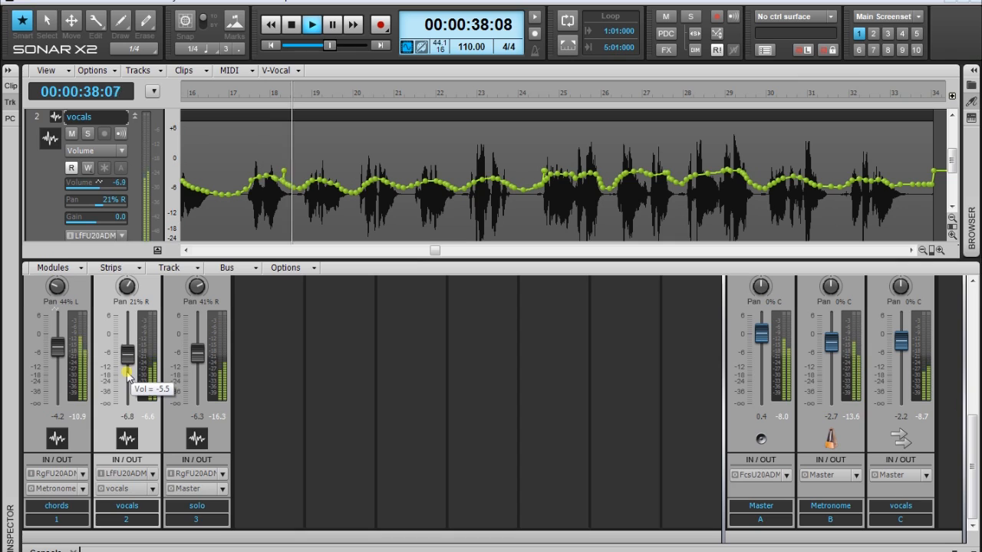